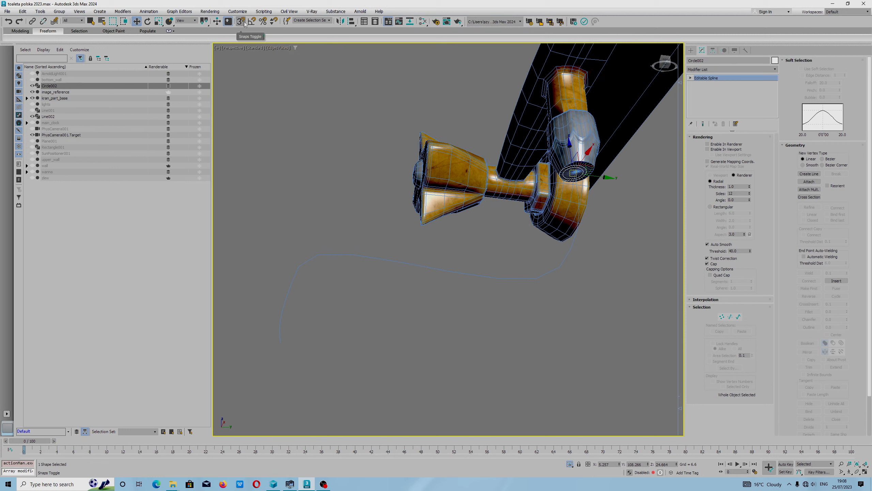
Bring up the Grid and Snap Settings from the Snaps Toggle.
left_click(238, 21)
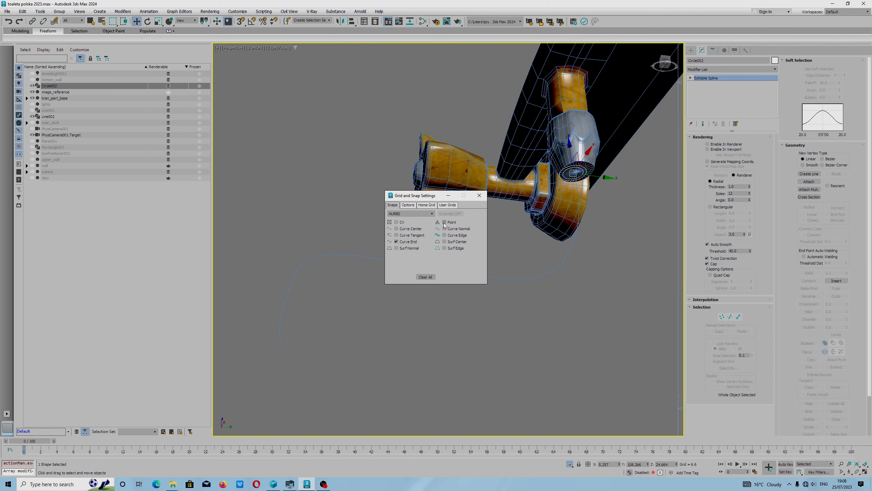
Switch the snap category from NURBS to Standard and enable Vertex snapping.
left_click(410, 214)
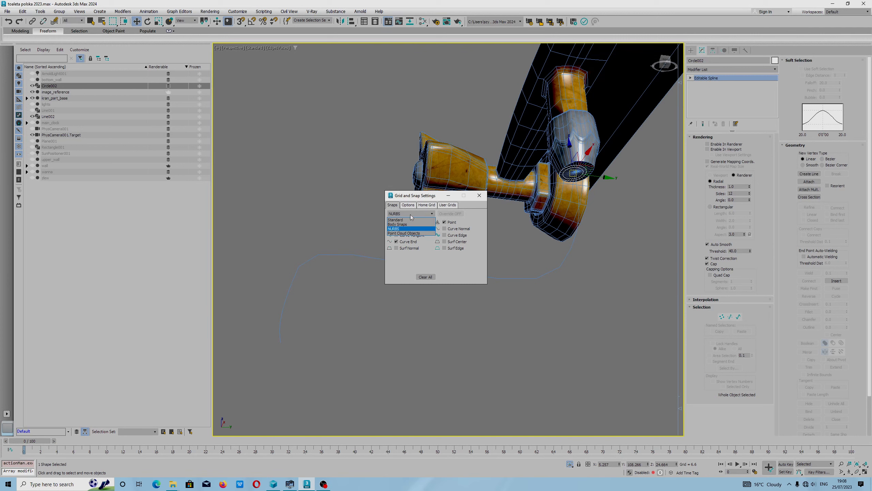
mouse_move(404, 224)
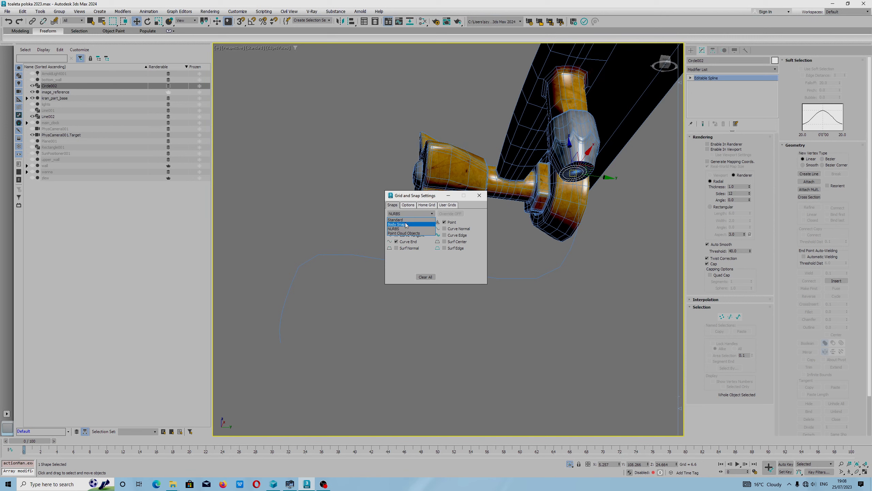
left_click(398, 225)
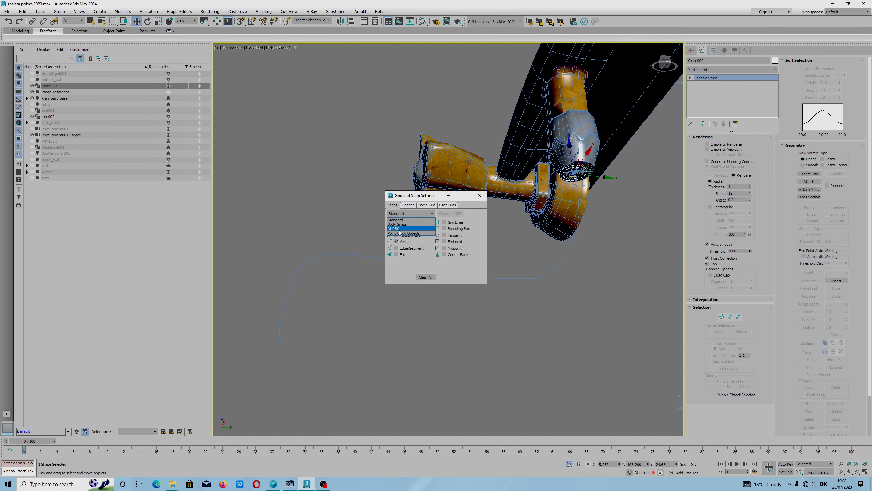
left_click(394, 228)
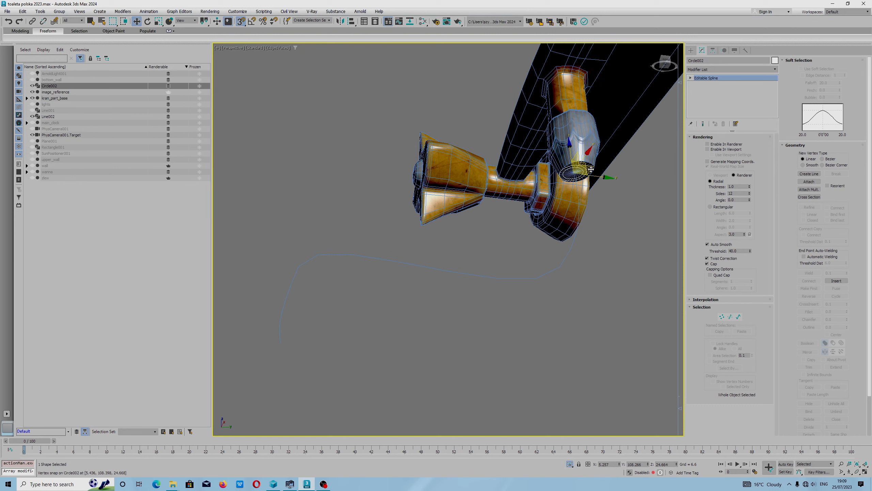
Vertex-snap the circle onto the tap, then move it to the spline's free end.
left_click_drag(587, 169, 573, 178)
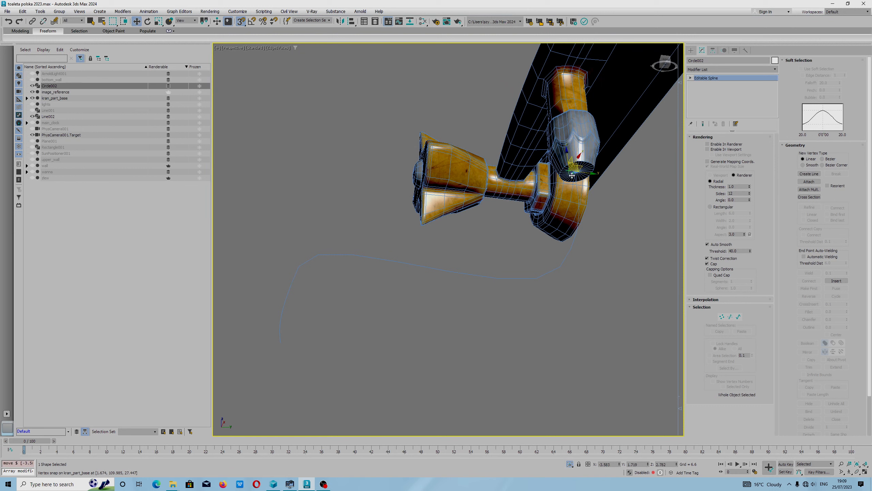
left_click_drag(571, 175, 281, 345)
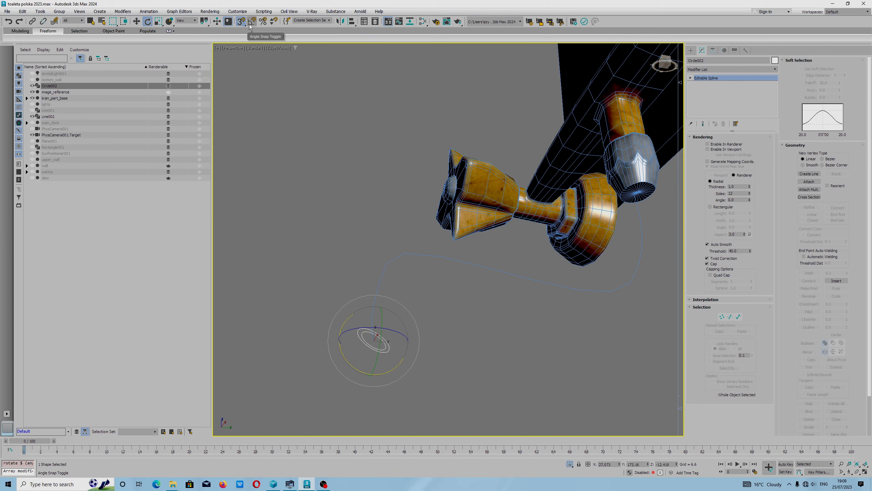
Rotate the circle 90 degrees so it lies flat across the spline's end.
left_click_drag(381, 326, 351, 370)
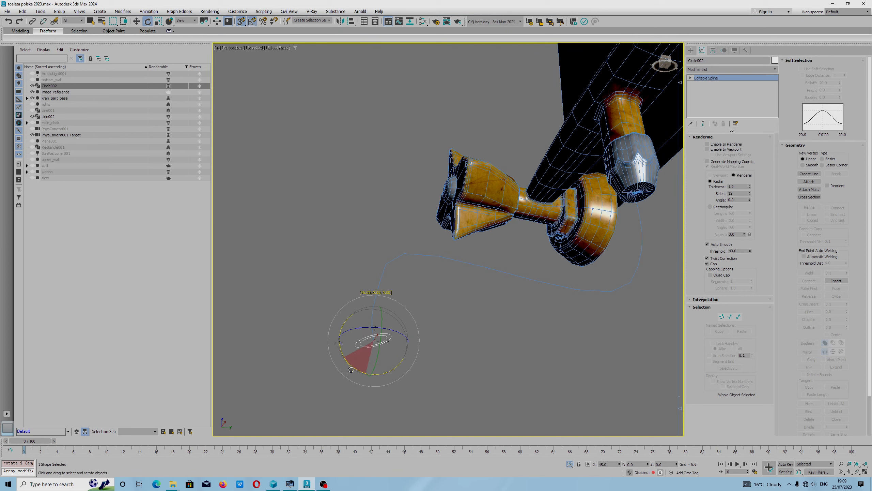
left_click_drag(350, 368, 367, 365)
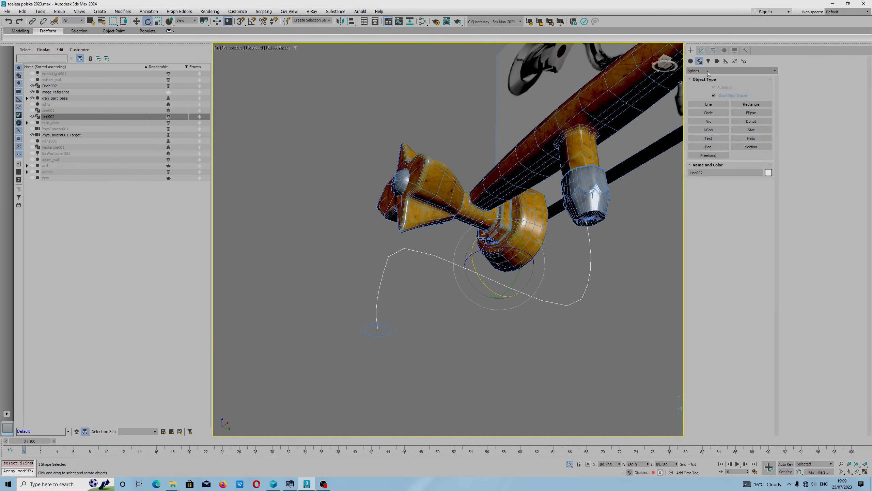
mouse_move(717, 79)
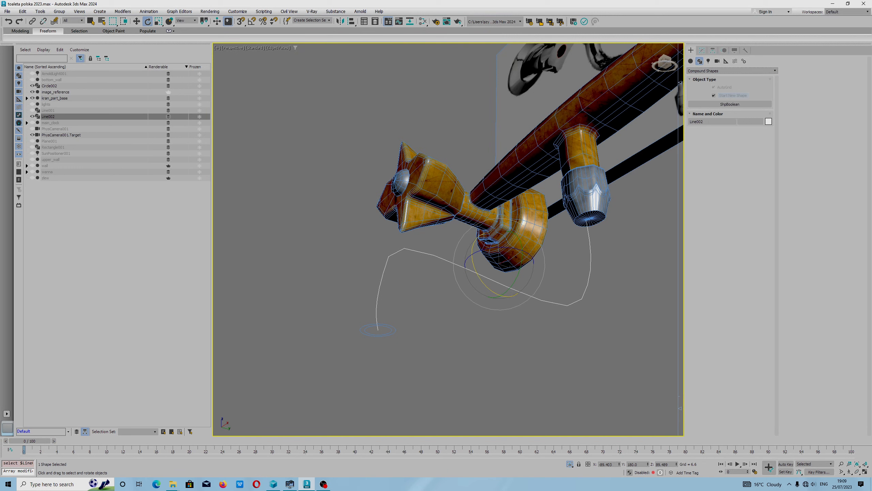
Start a Compound Objects Loft to sweep the circle along the spline.
left_click(692, 62)
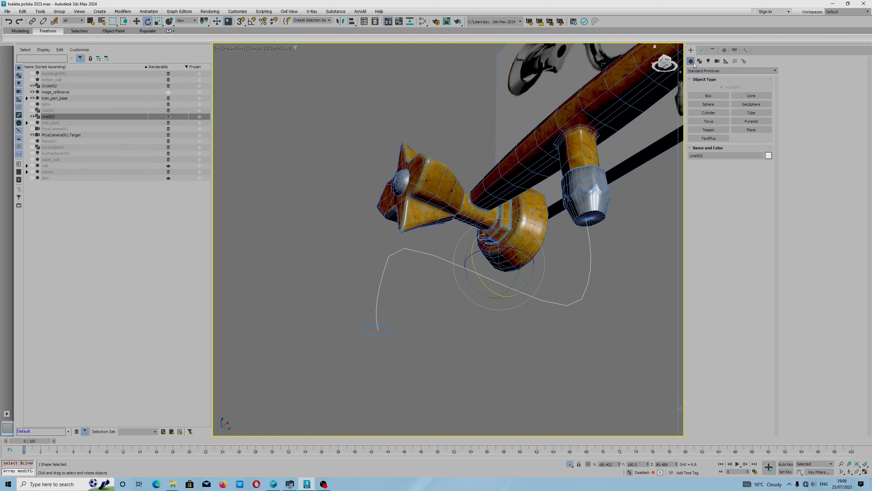
left_click(728, 71)
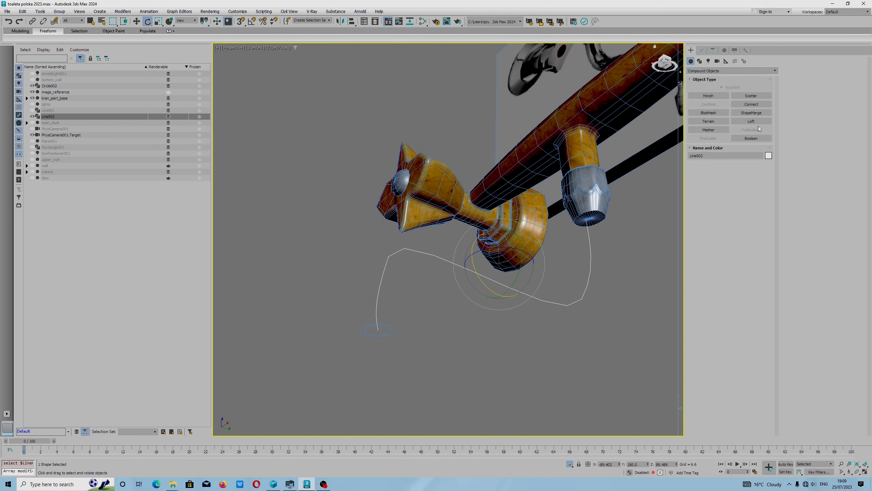
left_click(751, 121)
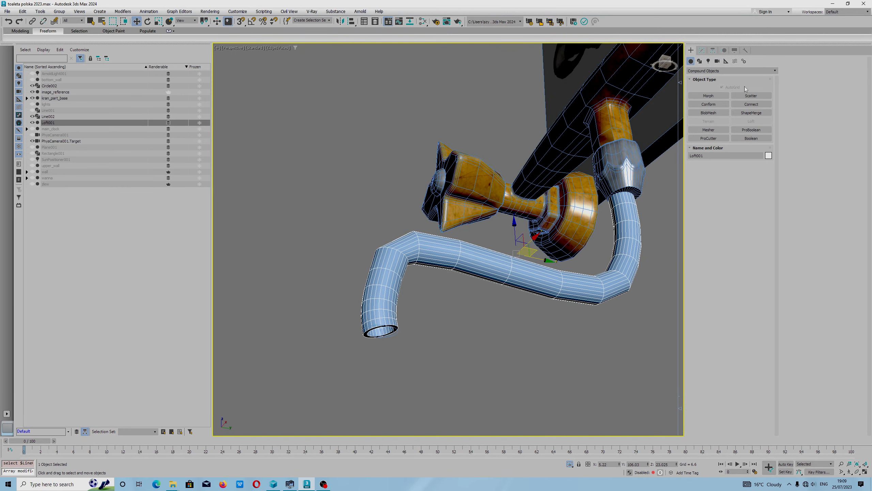
Lower the Loft001 shape steps in Skin Parameters for a lighter spout tube.
left_click(701, 49)
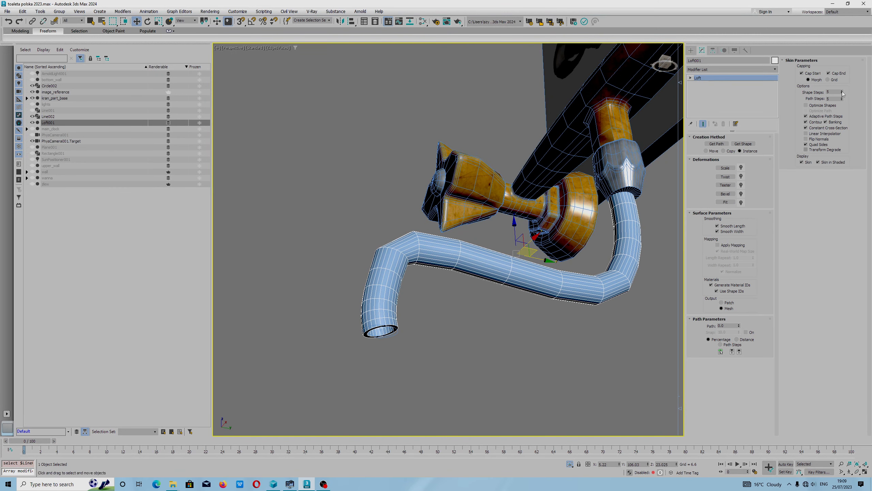
left_click(840, 92)
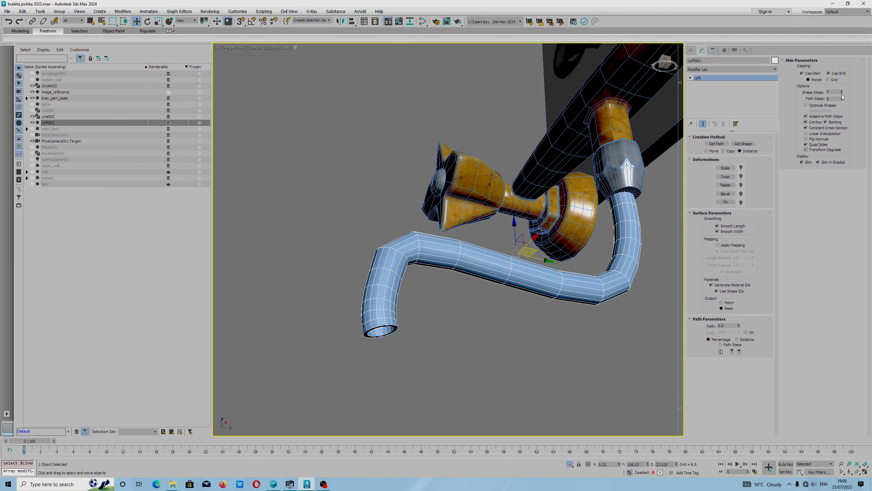
left_click(842, 94)
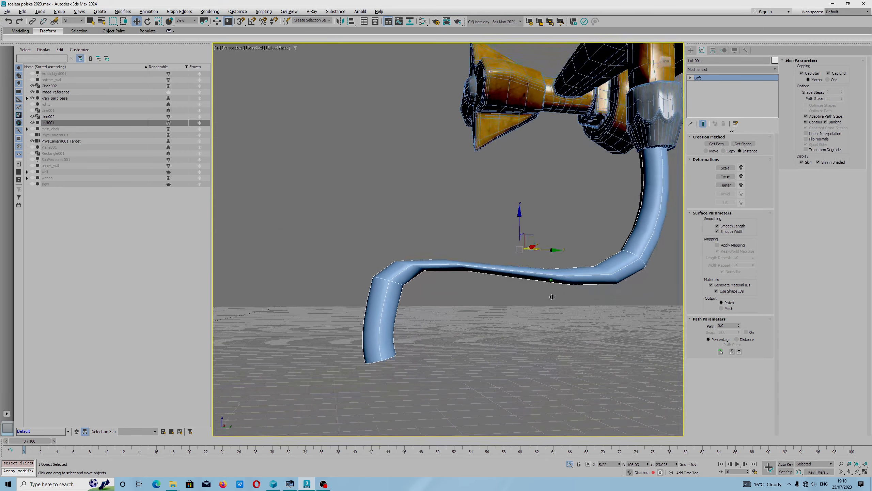
left_click(694, 77)
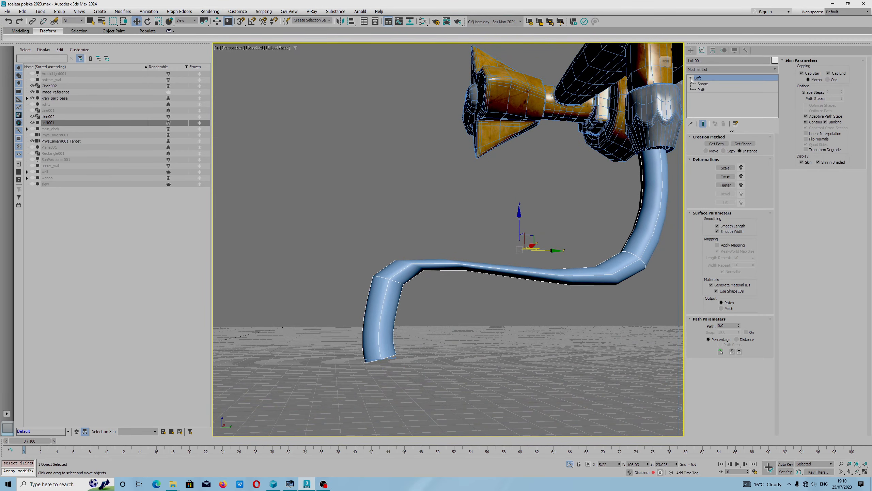
left_click(702, 84)
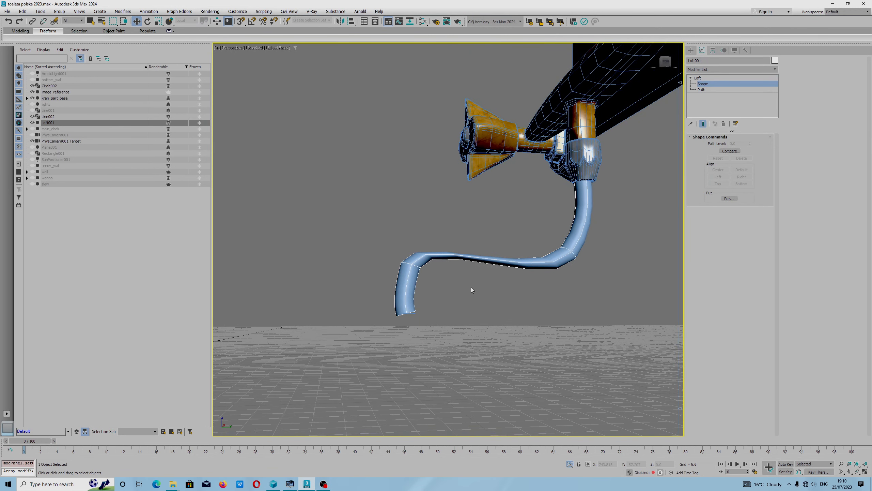
left_click(703, 77)
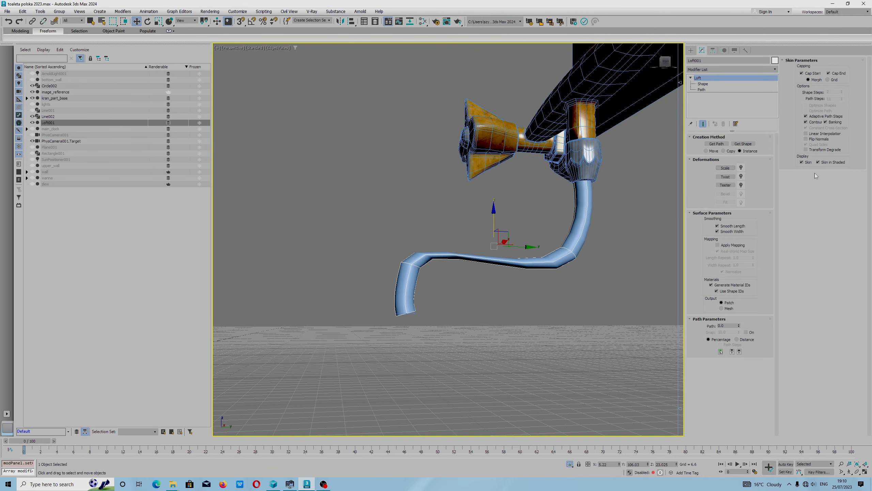
mouse_move(492, 281)
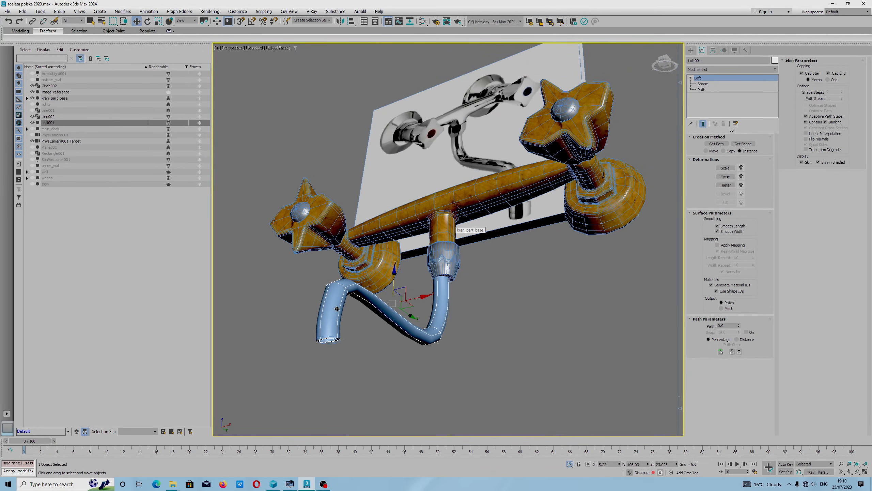
mouse_move(338, 298)
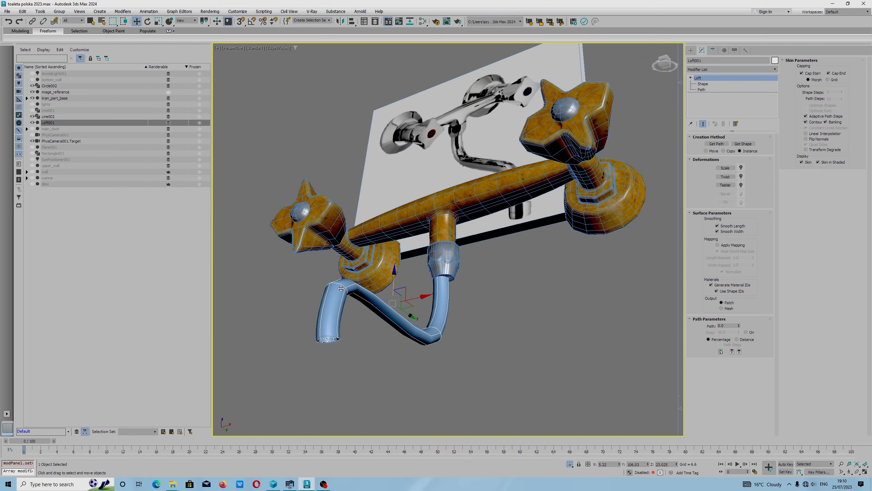